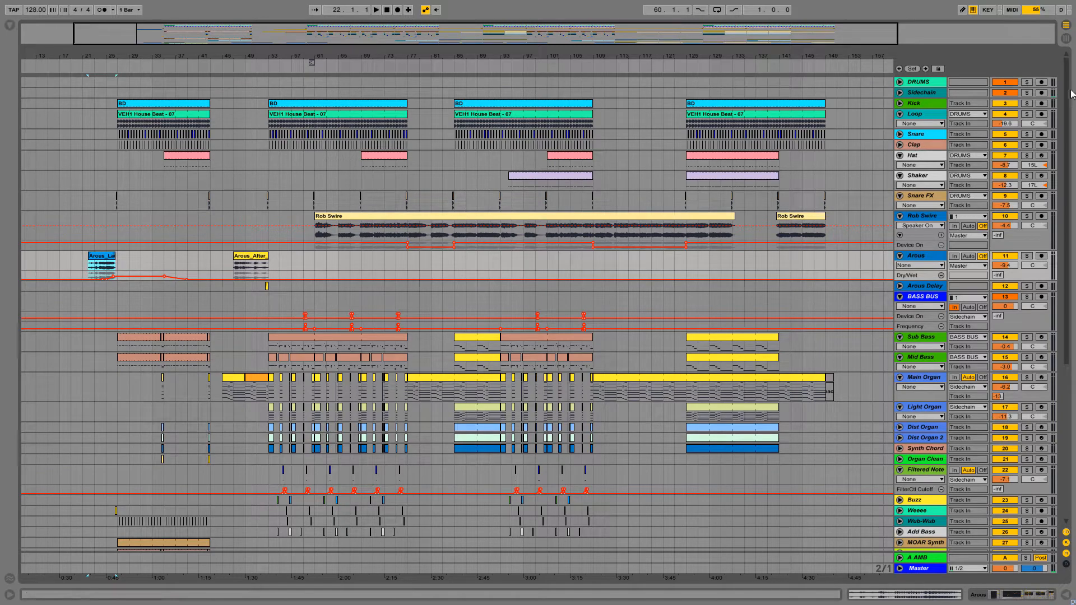
# - Scroll the arrangement down past the bass and organ tracks to Sweeps and Pan Noise during playback
pyautogui.scroll(-3)
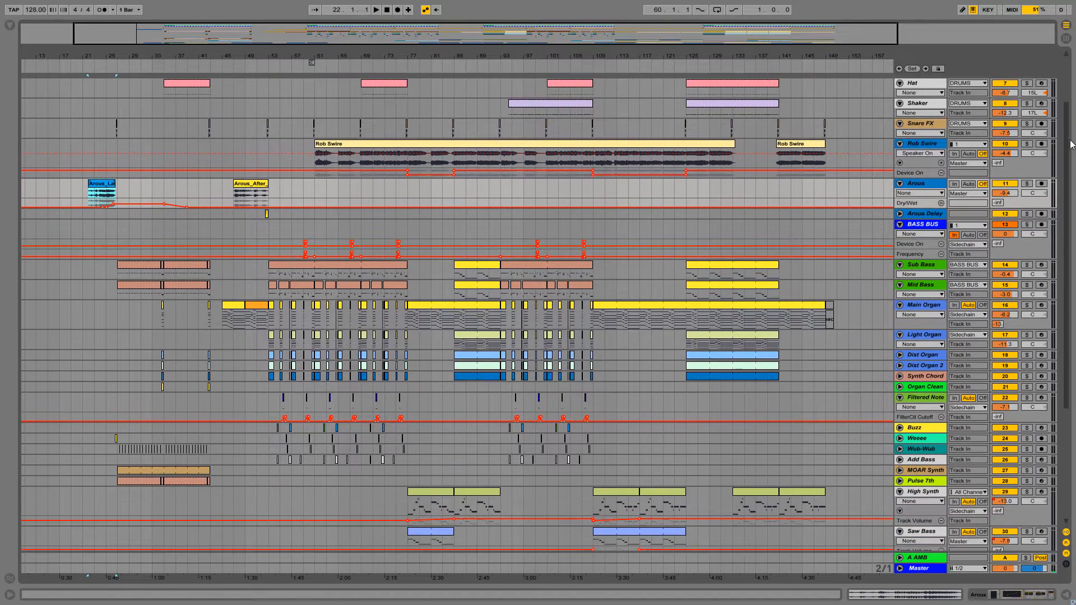
pyautogui.scroll(-3)
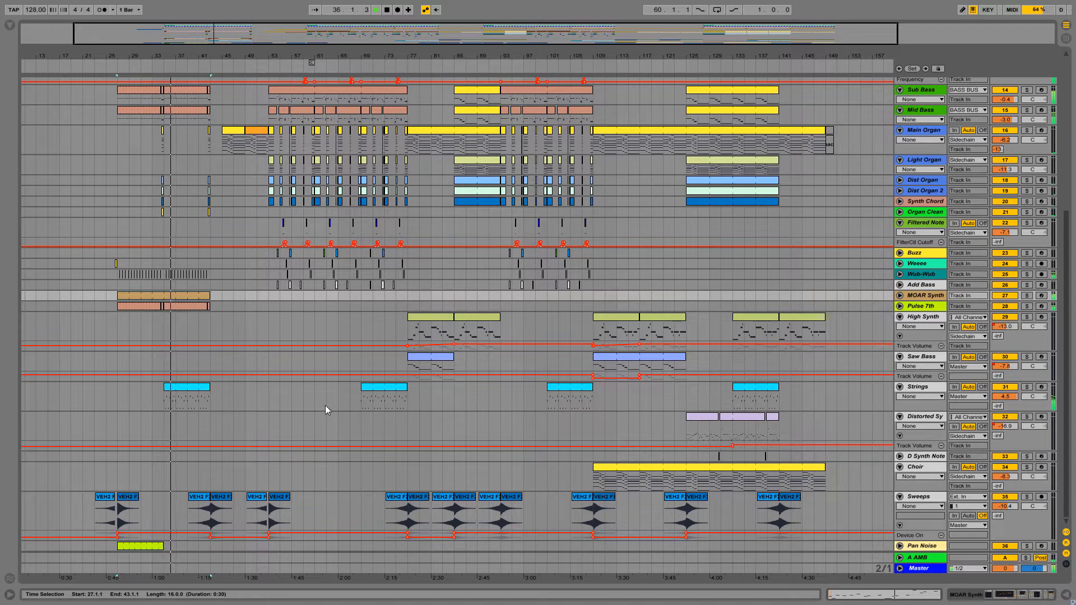
# - Show the Main Organ track's device chain with B4 II, EQ Eight and Overdrive
pyautogui.click(325, 409)
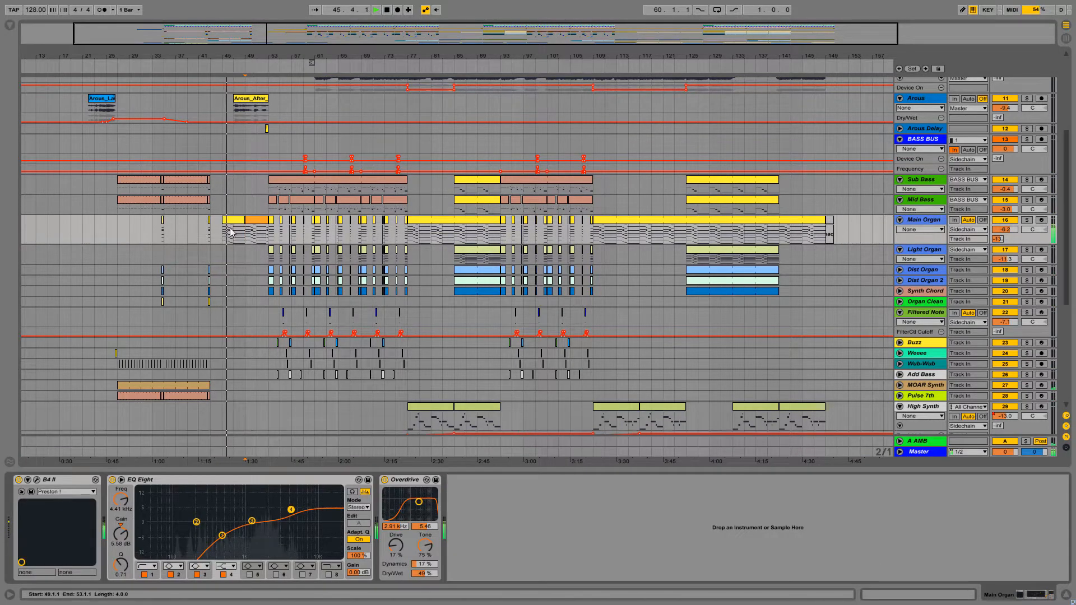
# - Hide the organ's Detail View and return to the arrangement from the drum tracks
pyautogui.doubleClick(235, 229)
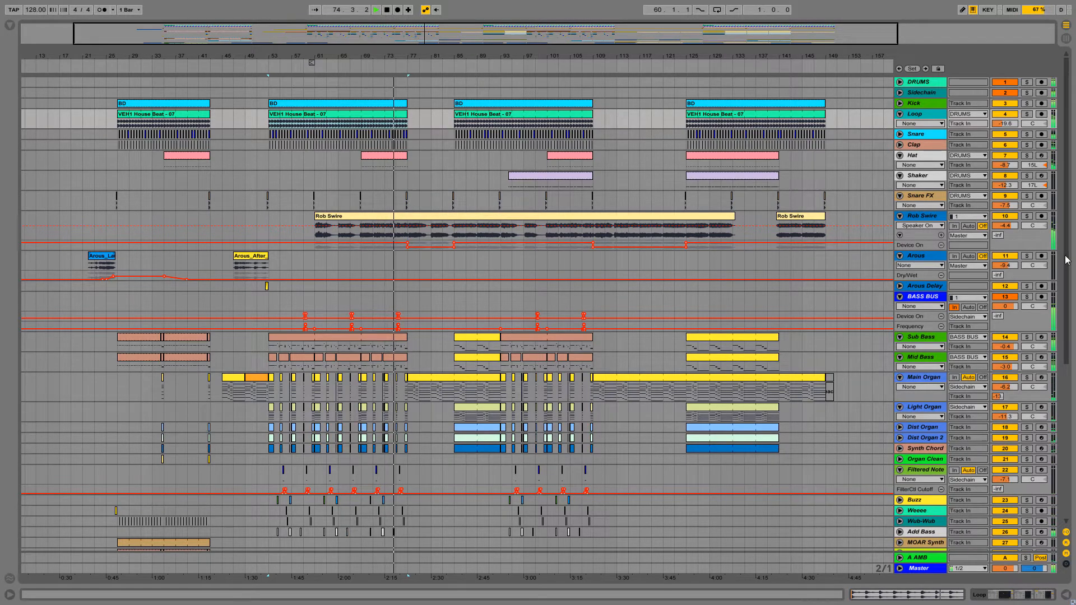
pyautogui.scroll(-3)
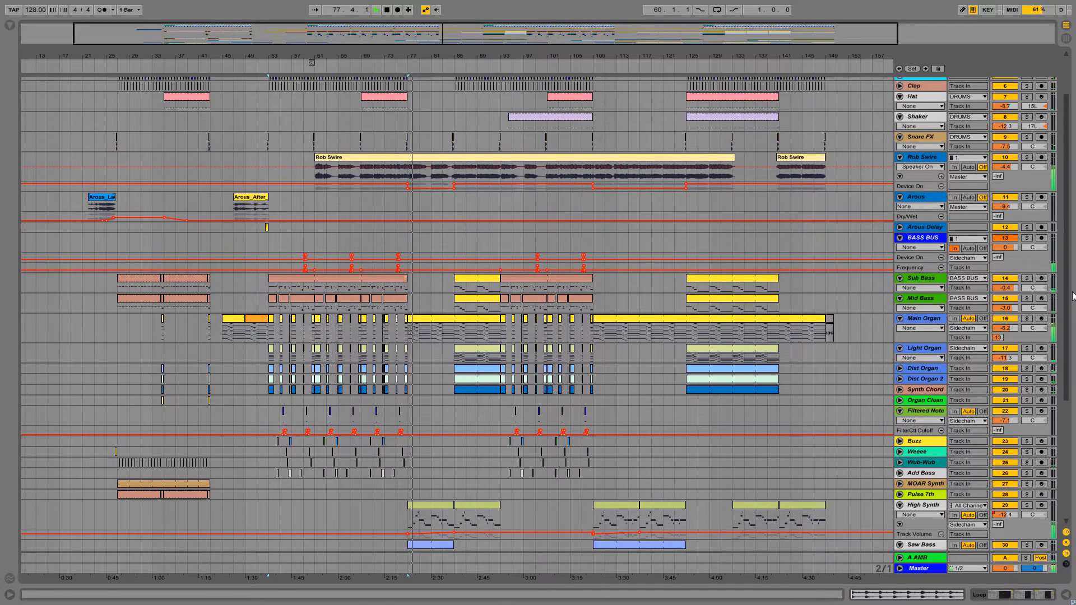
pyautogui.click(433, 504)
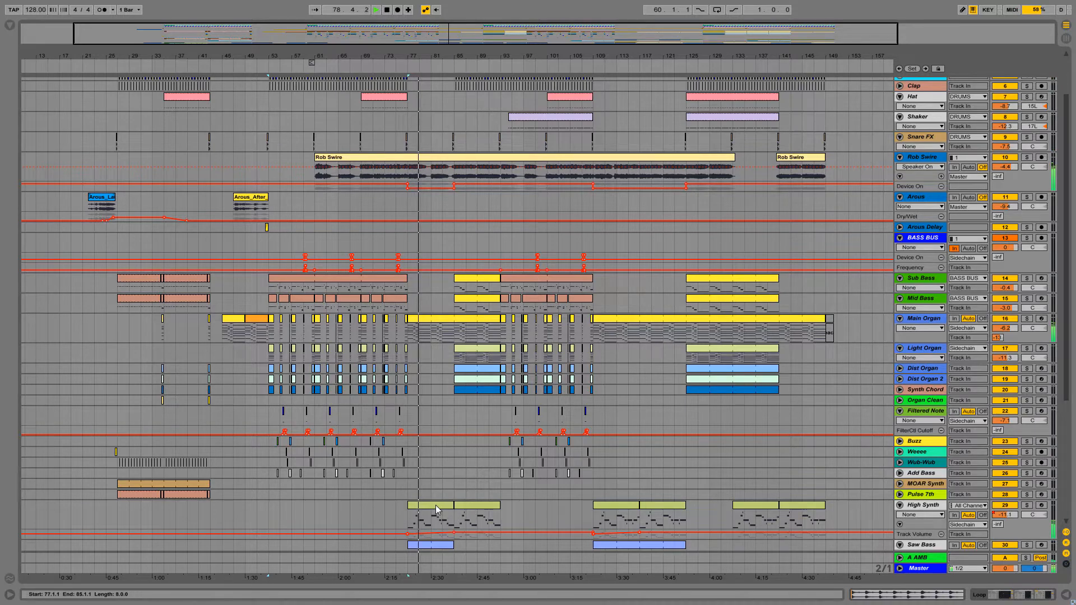
pyautogui.doubleClick(430, 505)
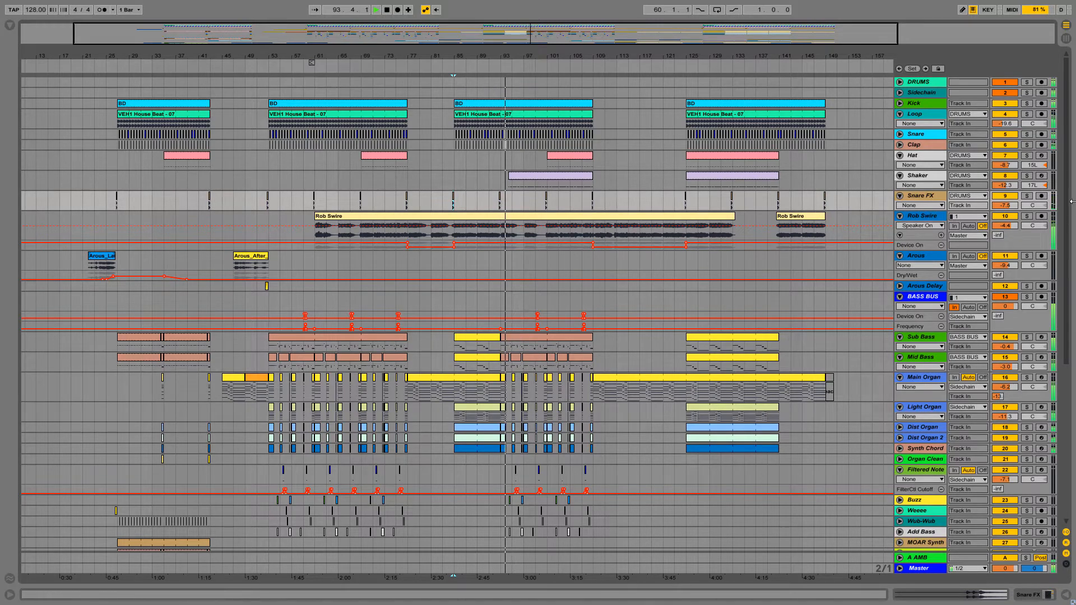
# - Show the Master track's effects chain: iZotope Ozone 7, Utility and s(M)exoscope
pyautogui.scroll(-3)
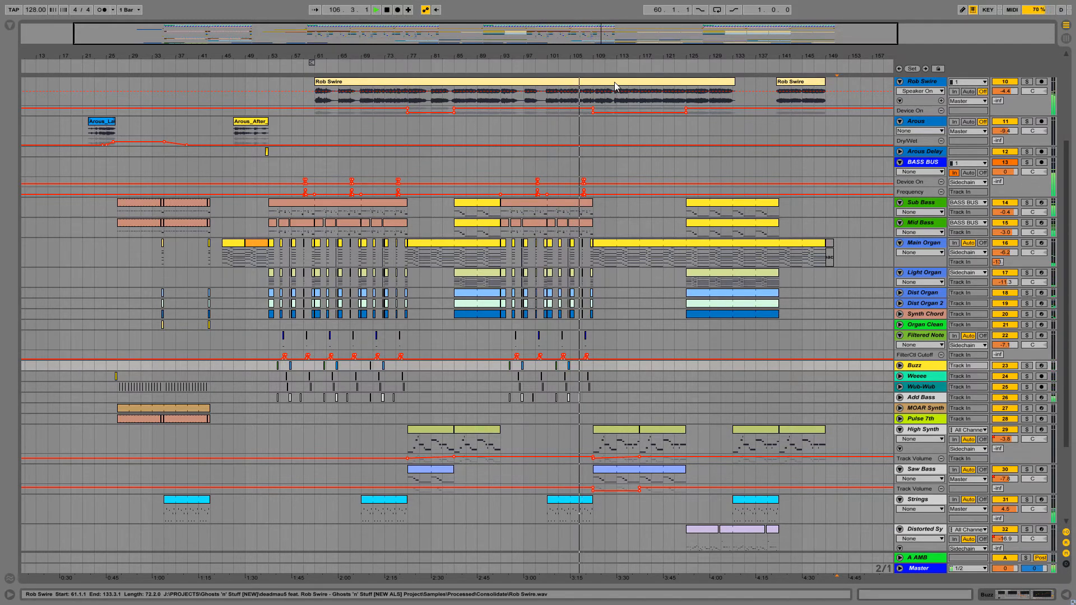
pyautogui.click(617, 92)
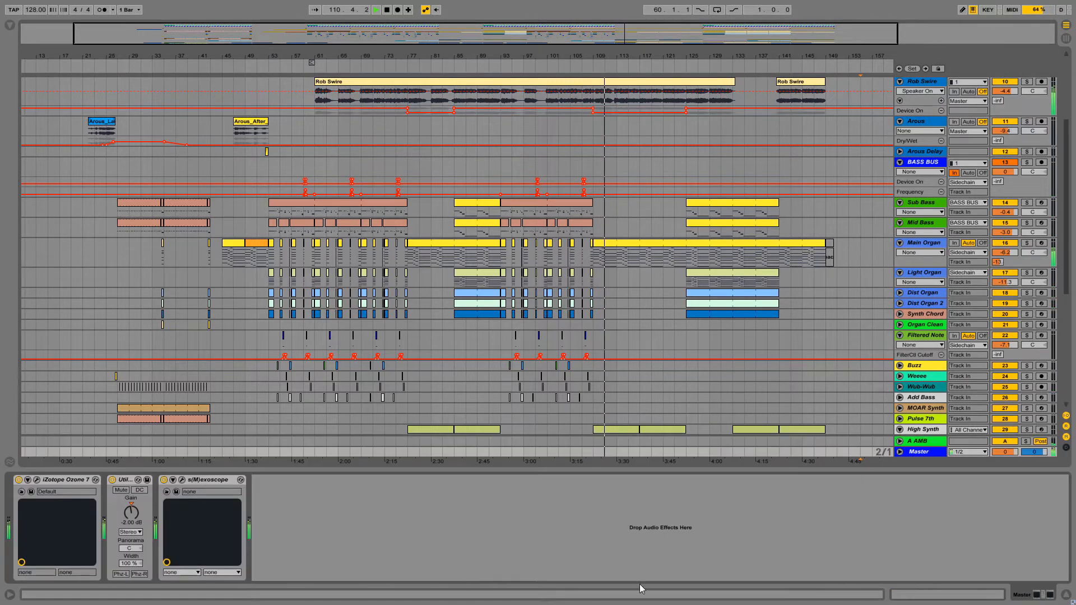
# - Hide the Master effects and scroll down to the Sweeps and Pan Noise tracks
pyautogui.click(175, 480)
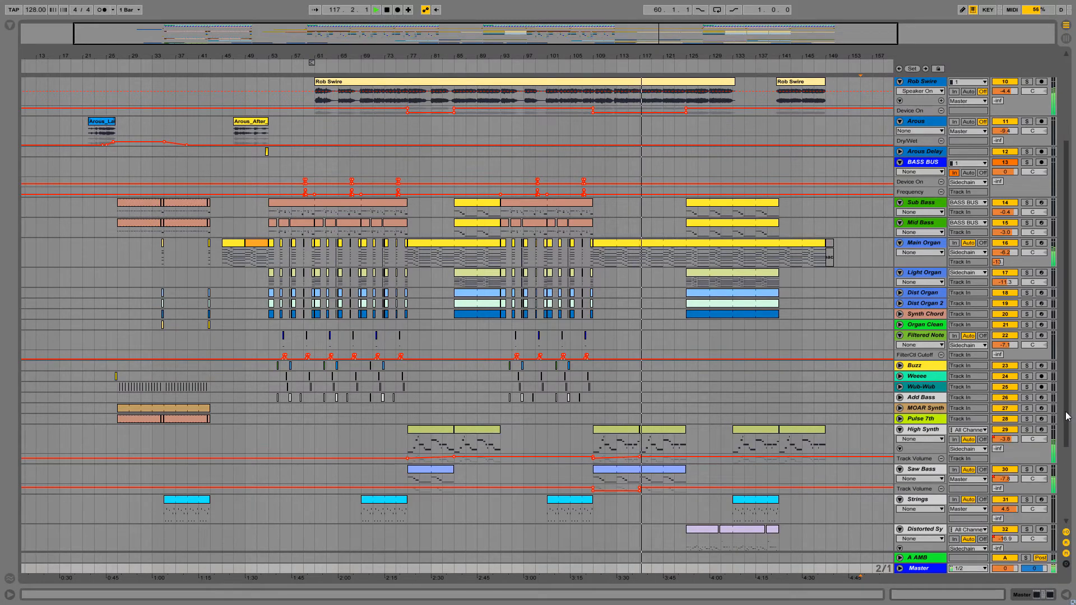
pyautogui.scroll(-3)
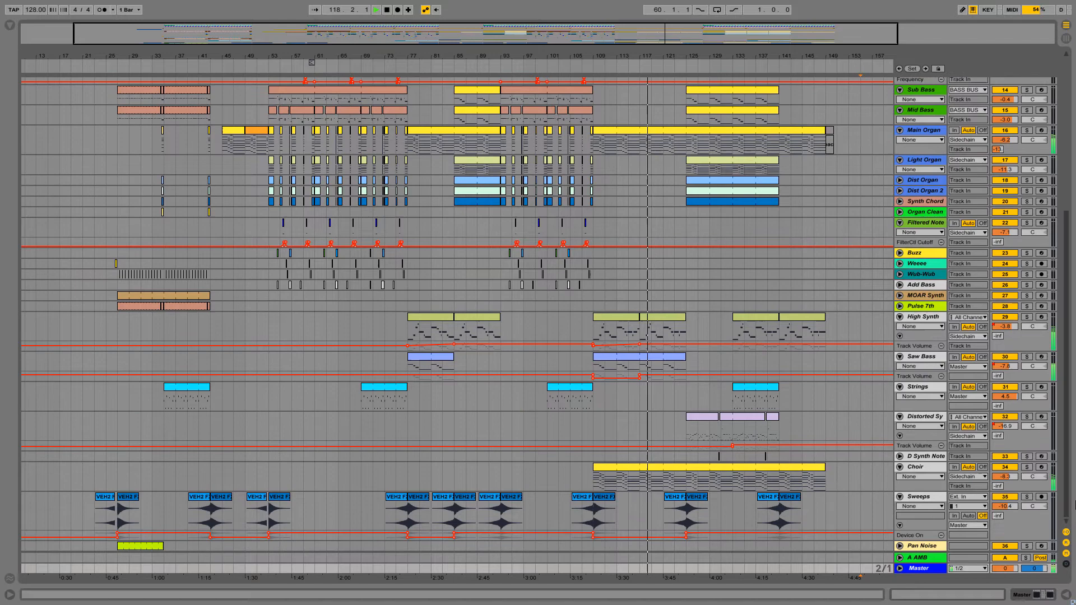